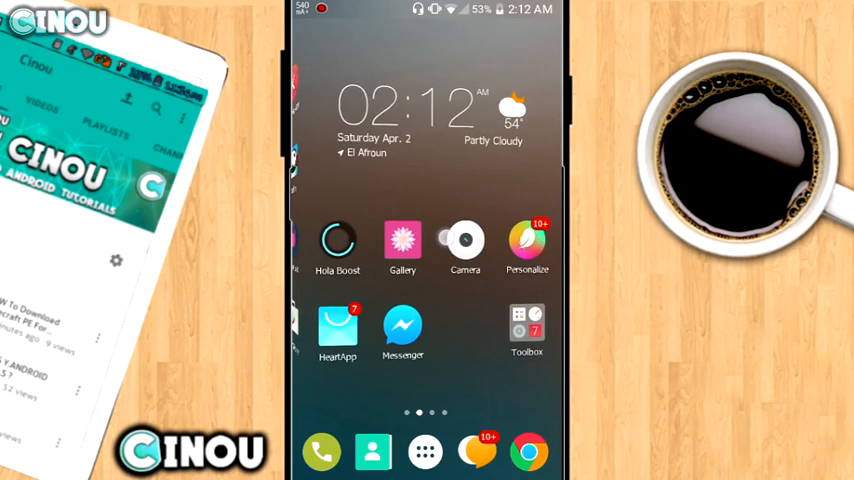
Step: Swipe over to the storage view listing the sdcard1 folders
scroll("left", 3)
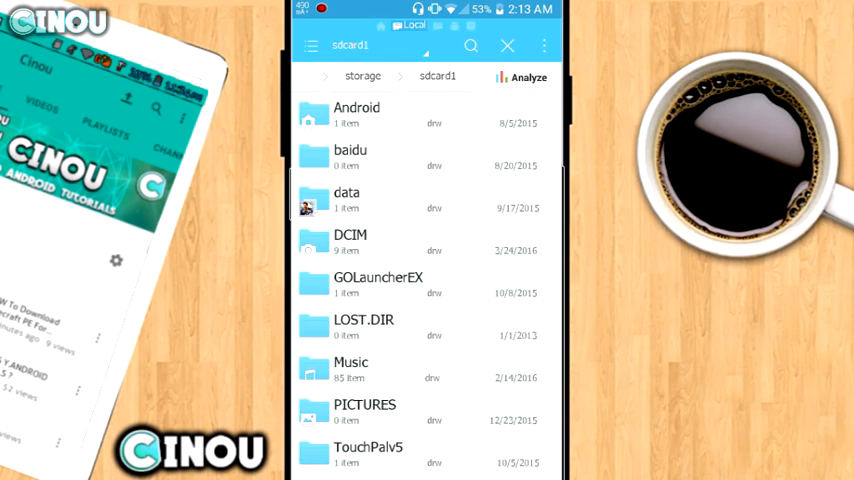
Step: Create a new folder named '.hide' in sdcard1 via the ⋮ menu's New > Folder
left_click(544, 44)
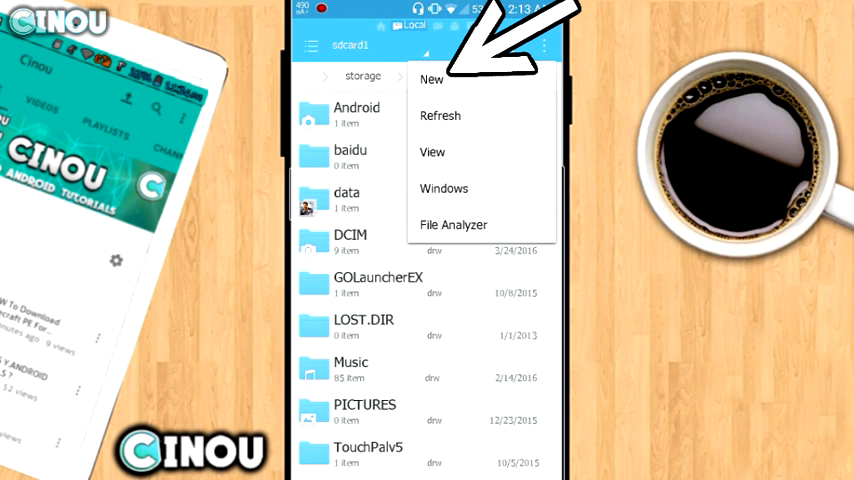
left_click(432, 80)
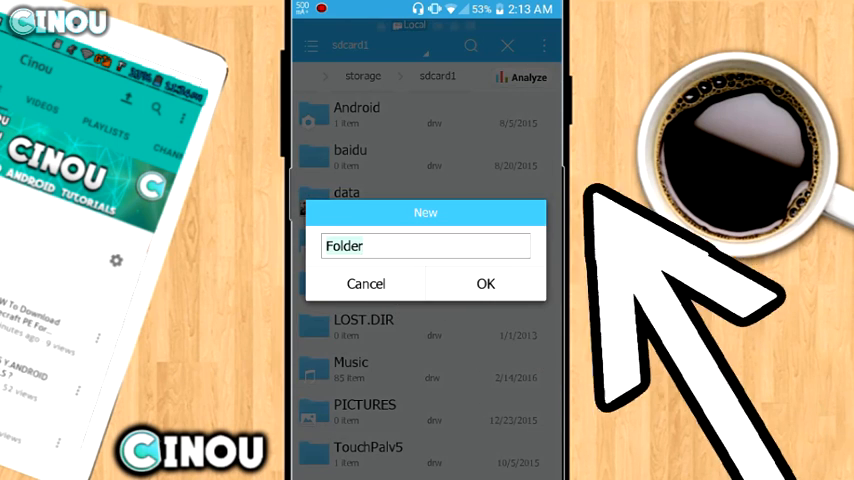
left_click(426, 246)
type(".")
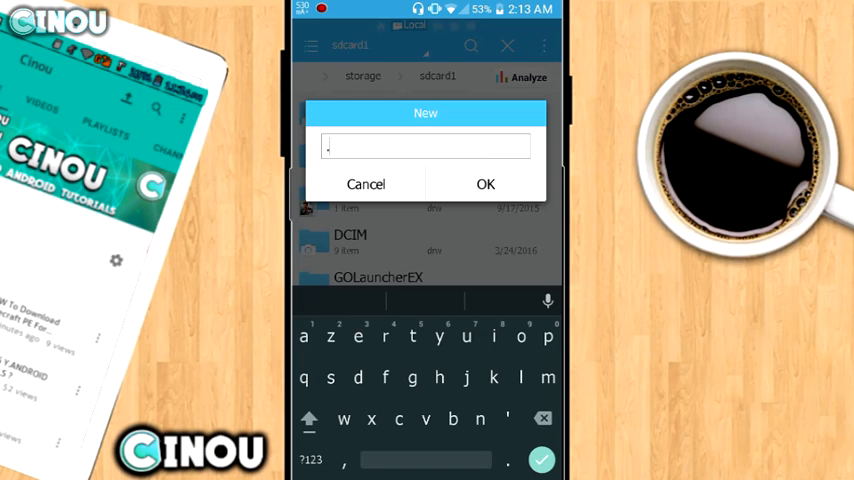
type("hide")
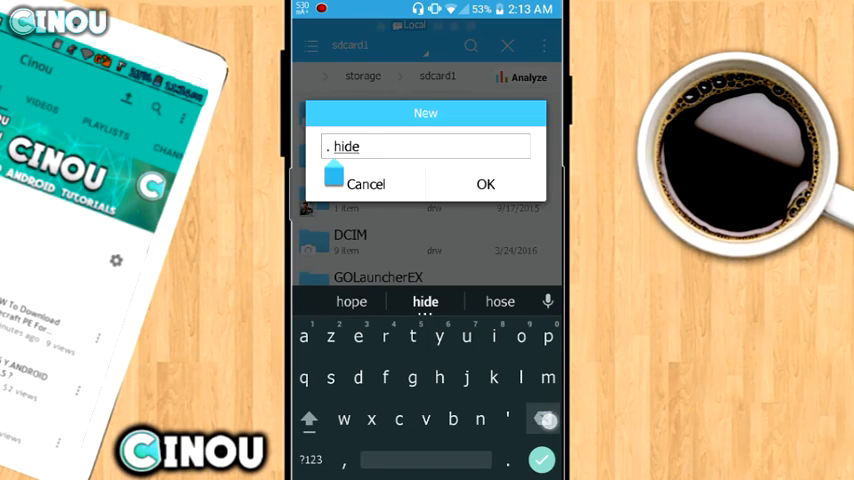
left_click(484, 184)
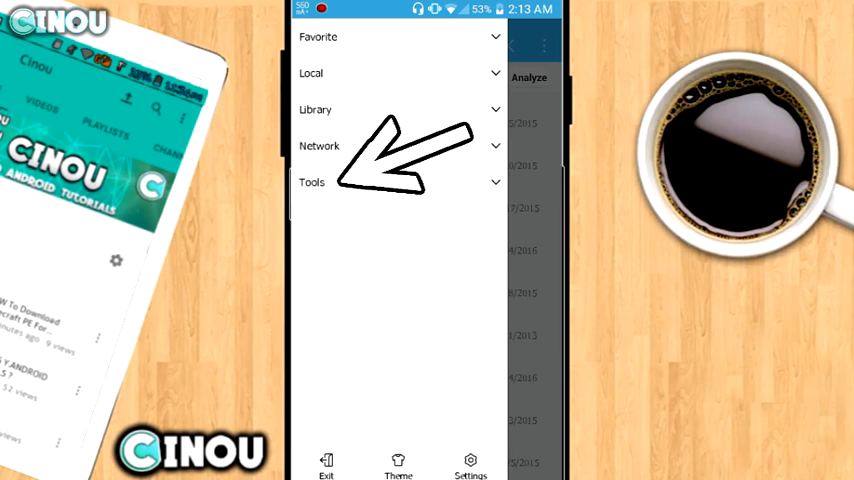
Step: Enable 'Show hidden files' under Tools and return to the sdcard1 list
left_click(312, 182)
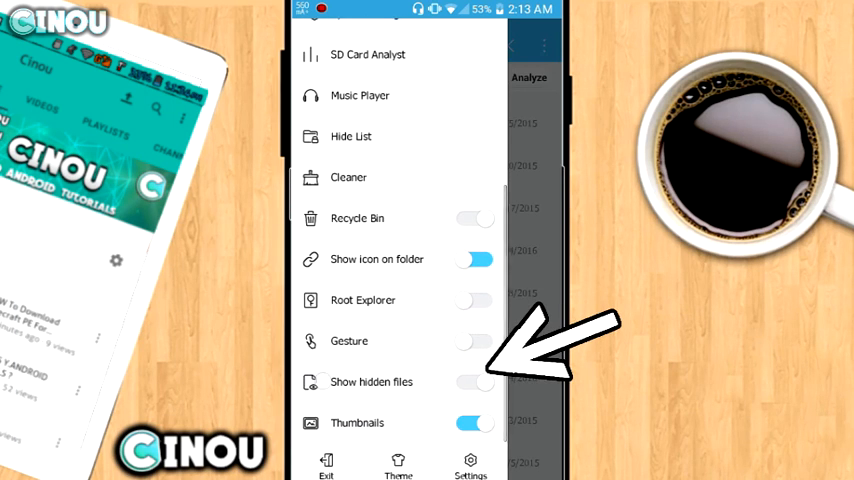
left_click(472, 382)
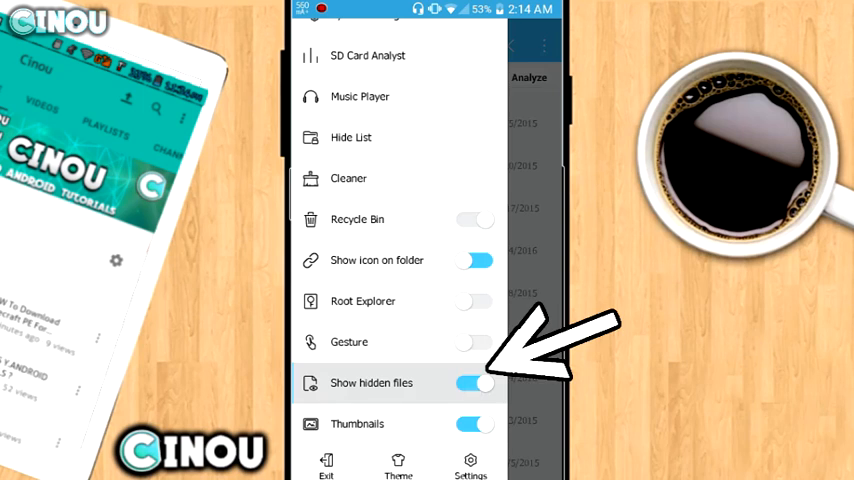
left_click(474, 384)
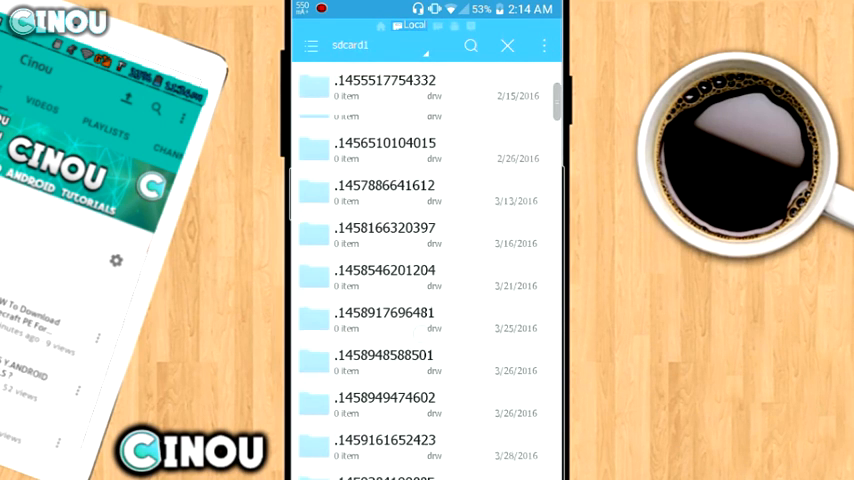
scroll("down", 3)
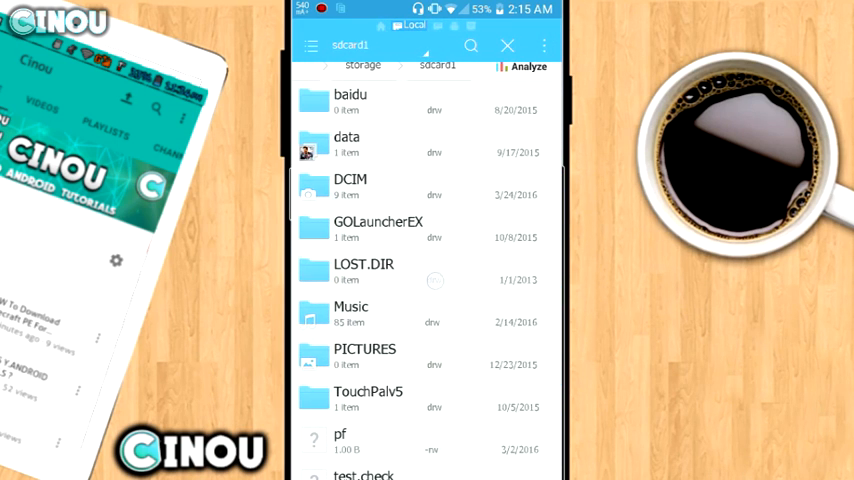
Step: Turn 'Show hidden files' back on and open the .hide folder with Thrift Shop and Stereo Love
scroll("down", 3)
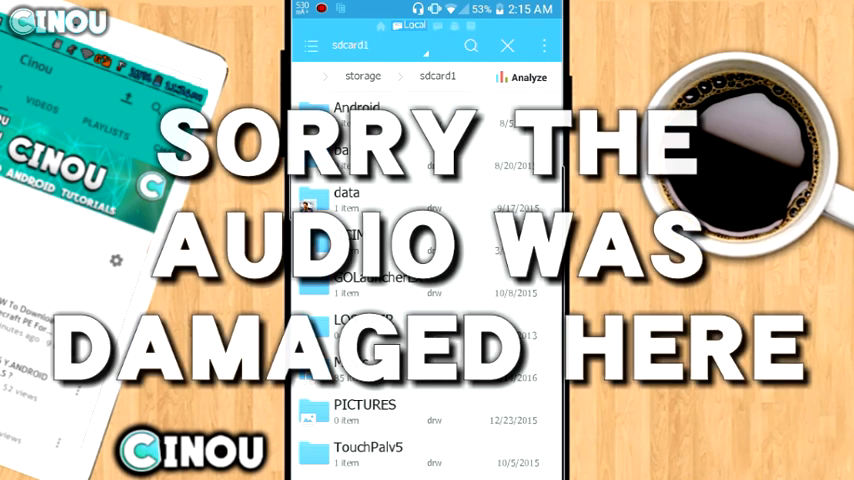
scroll("down", 3)
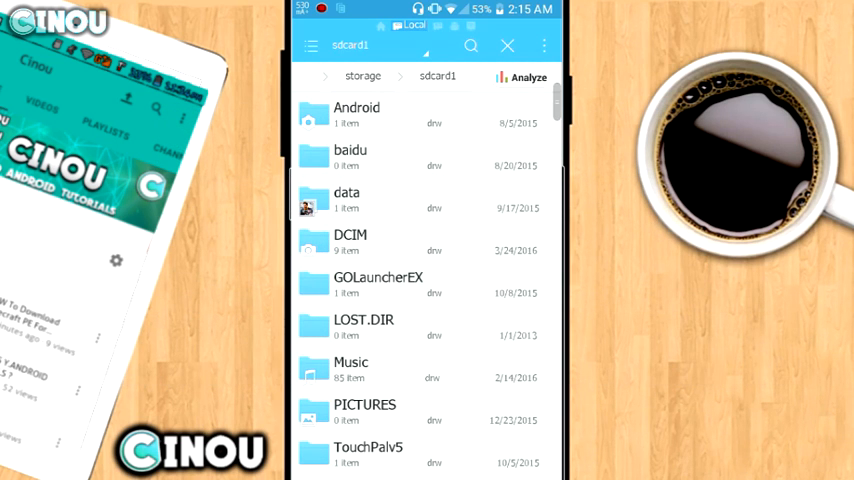
left_click(312, 46)
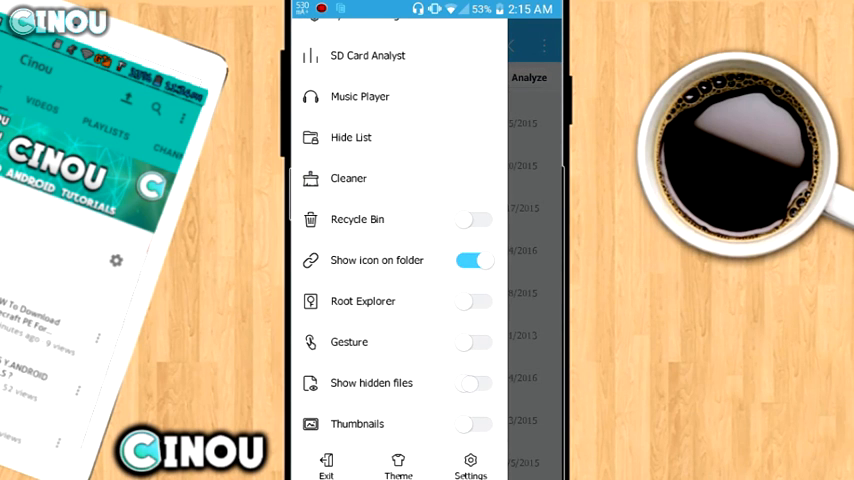
left_click(368, 56)
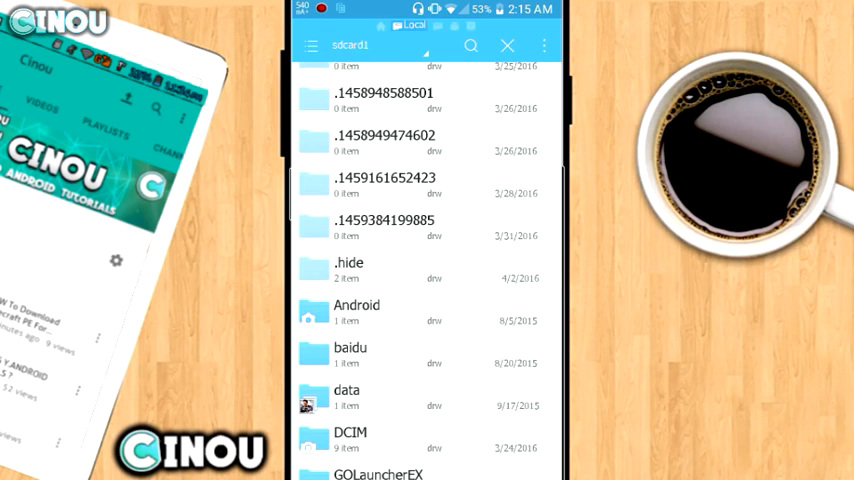
left_click(348, 270)
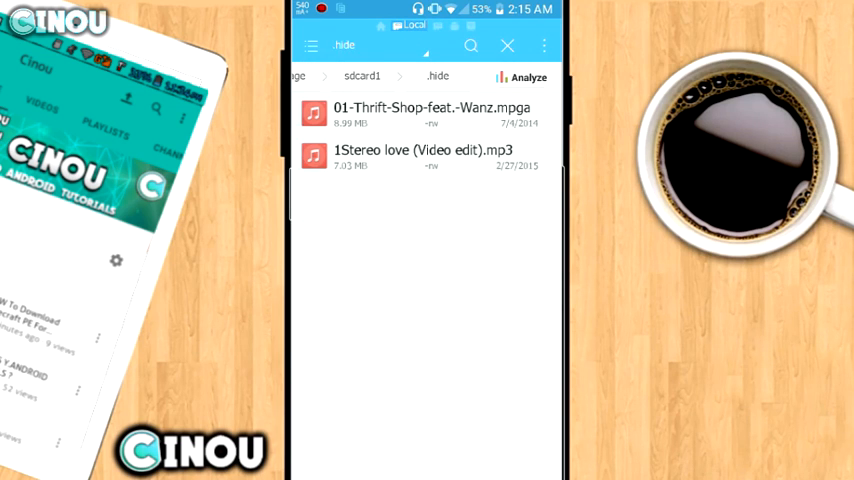